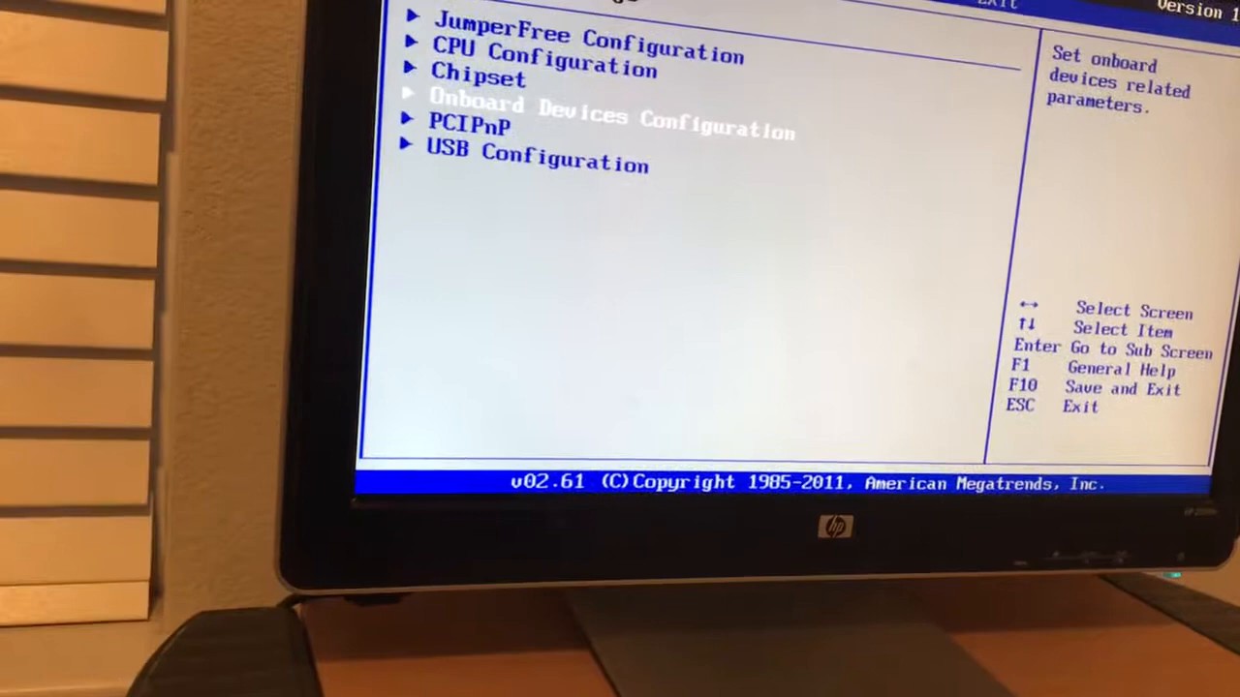
- Enter the Onboard Devices Configuration submenu from the Advanced tab
{"action": "key", "text": "enter"}
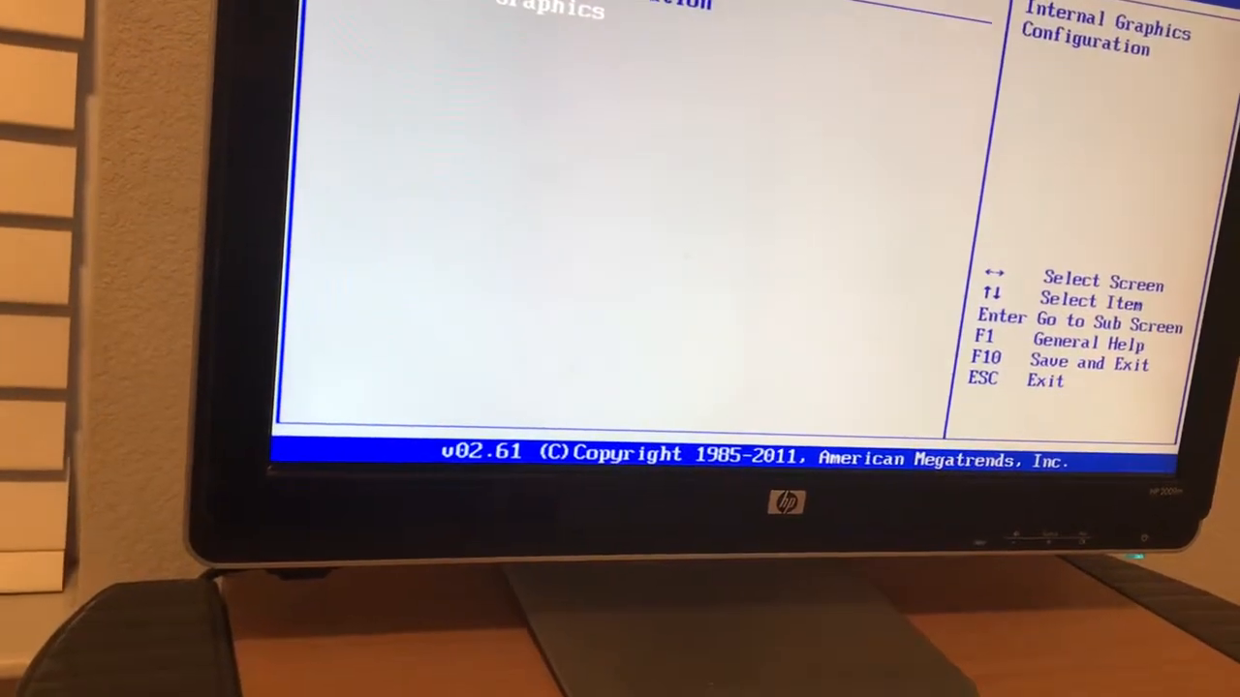
- Enter Internal Graphics Configuration and move down to the Frame Buffer Location setting
{"action": "key", "text": "Enter"}
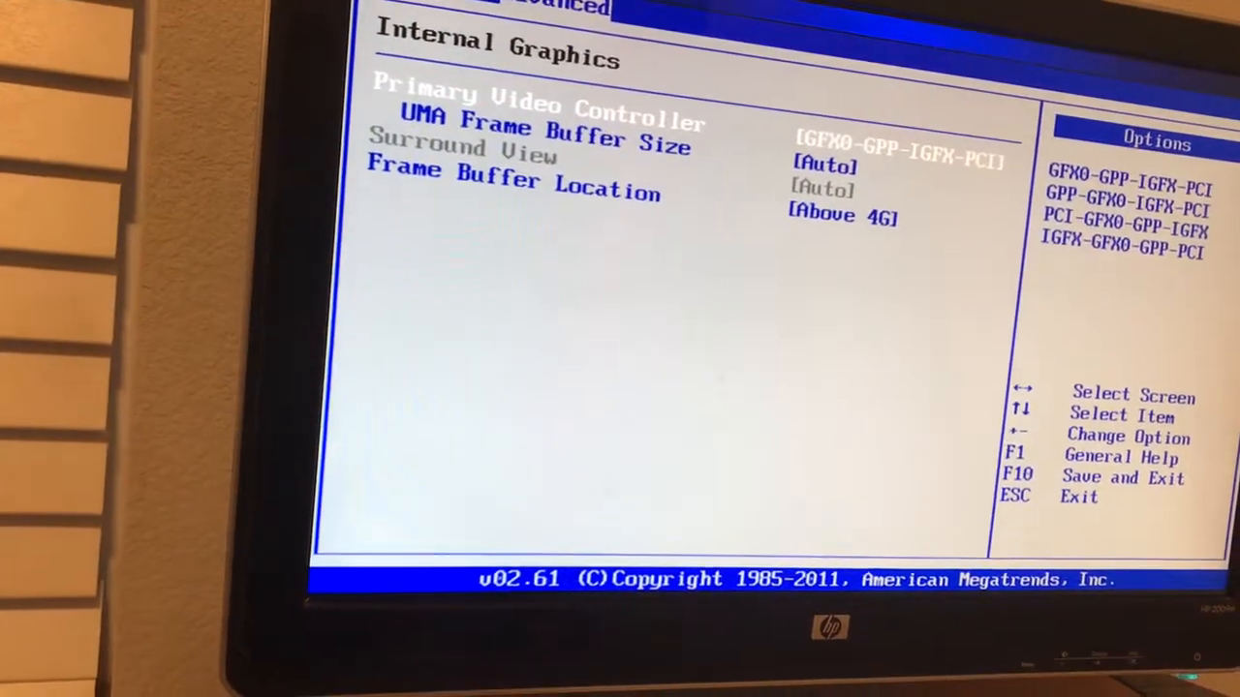
{"action": "key", "text": "down"}
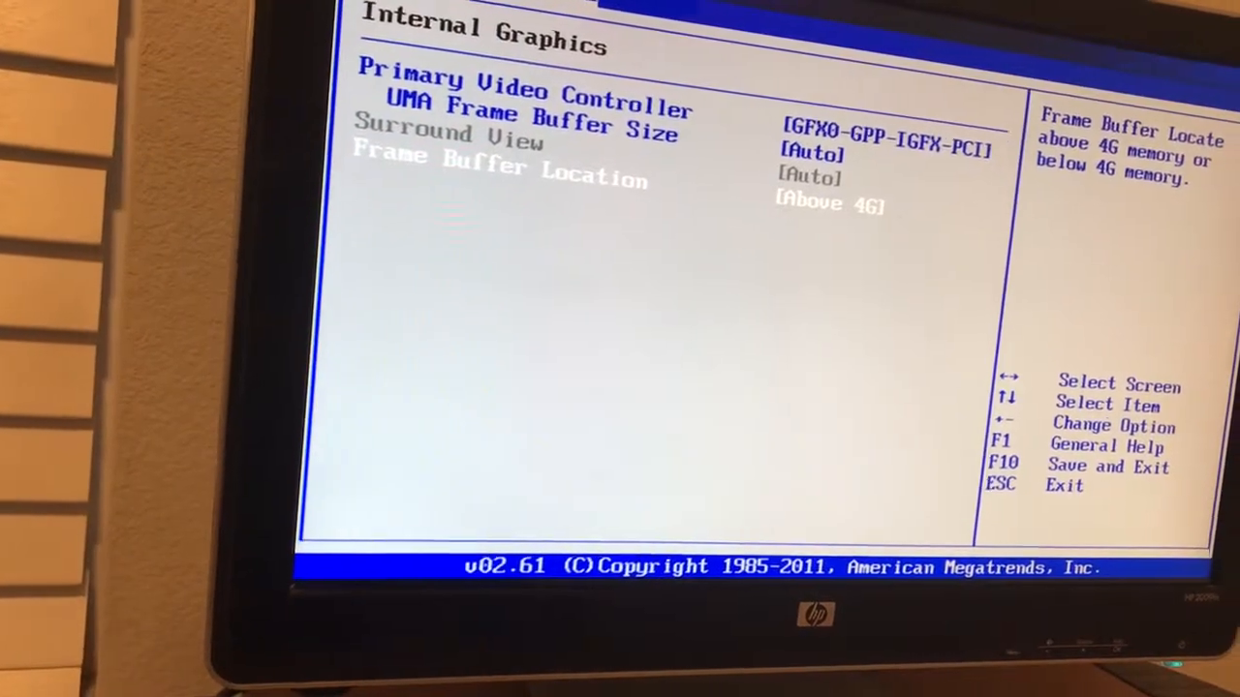